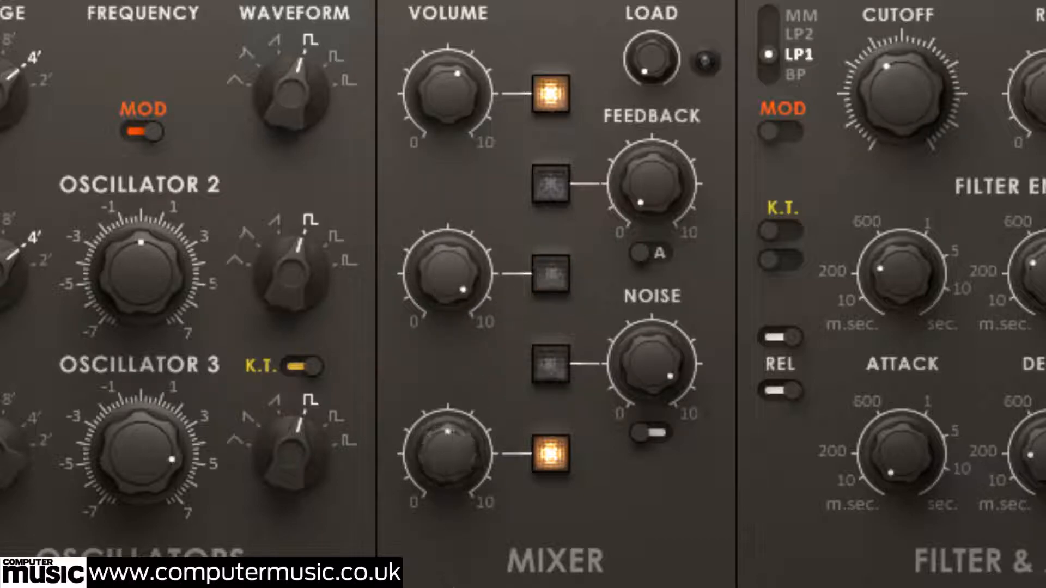
Toggle oscillator 3 off and back on, then switch oscillator 2 into the mix
click(549, 452)
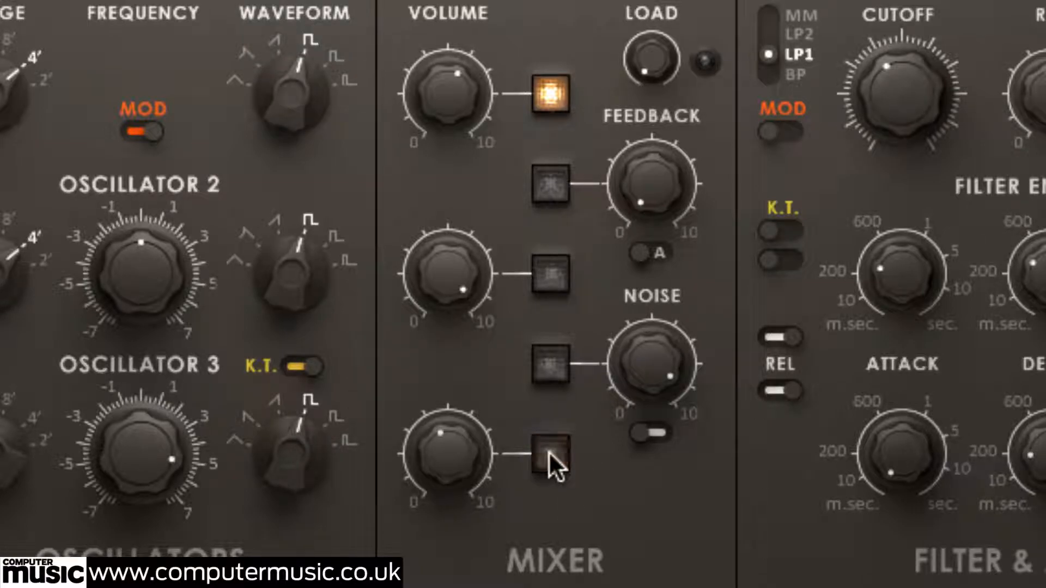
click(546, 455)
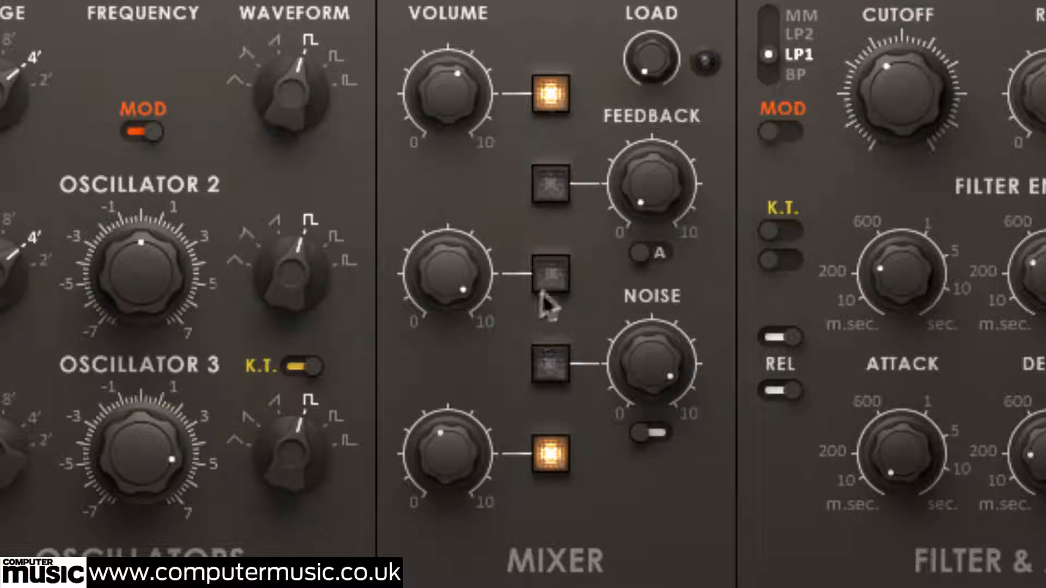
click(547, 275)
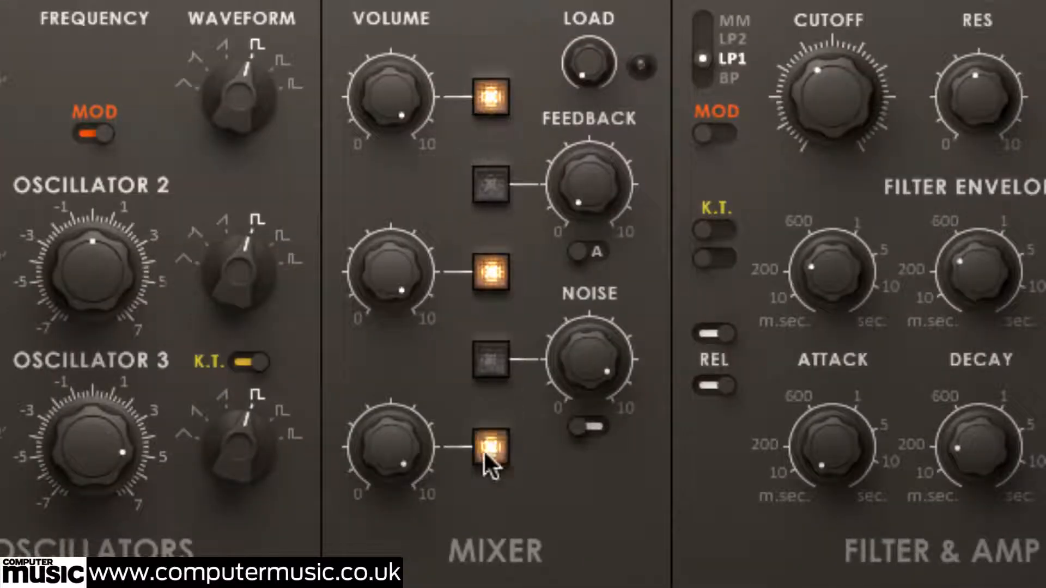
mouse_move(603, 377)
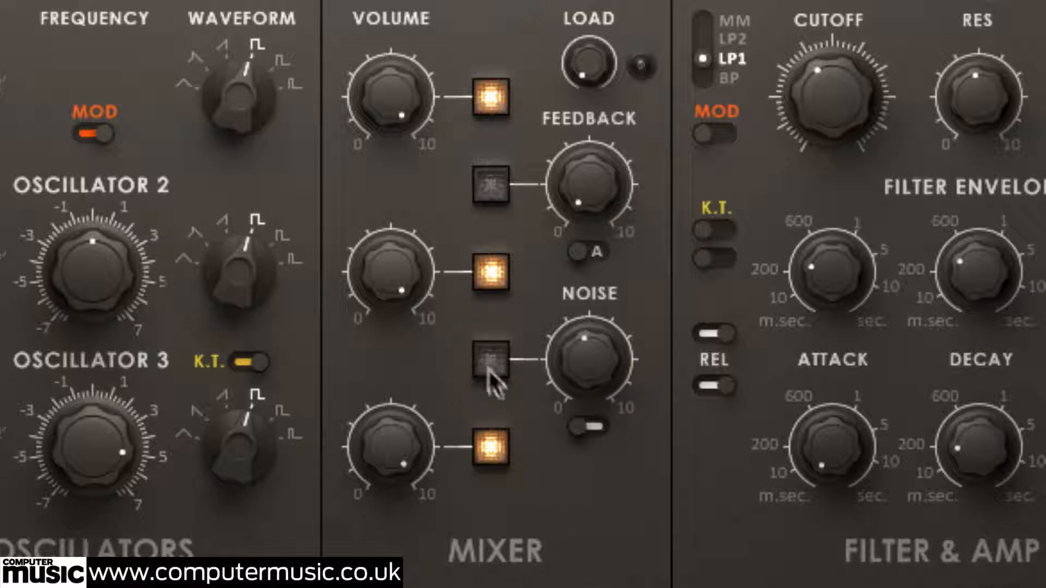
Switch the Noise channel on in the Mixer
click(491, 363)
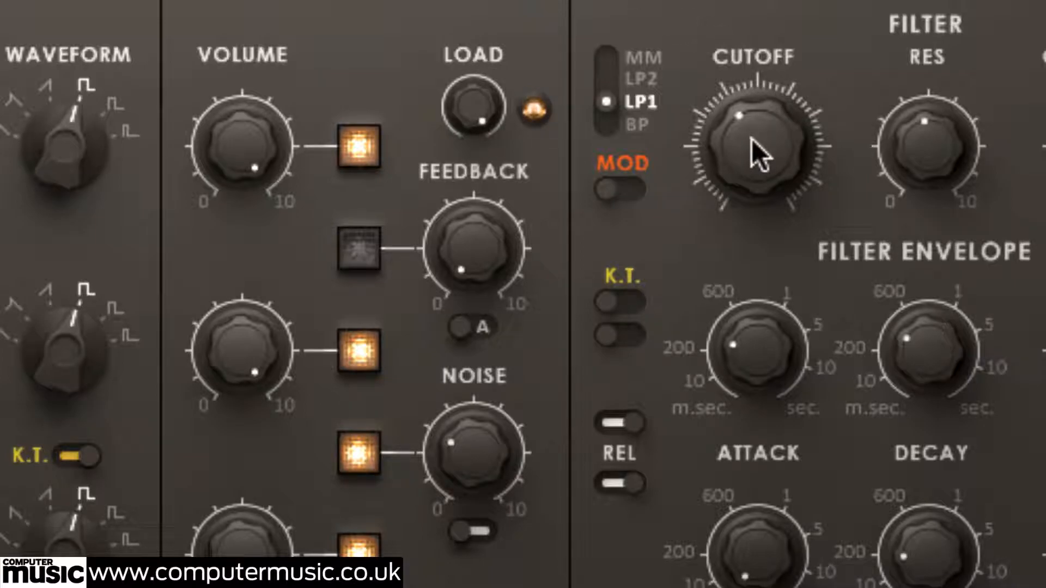
Drag the Filter Cutoff knob down to a lower frequency
drag(759, 153, 740, 256)
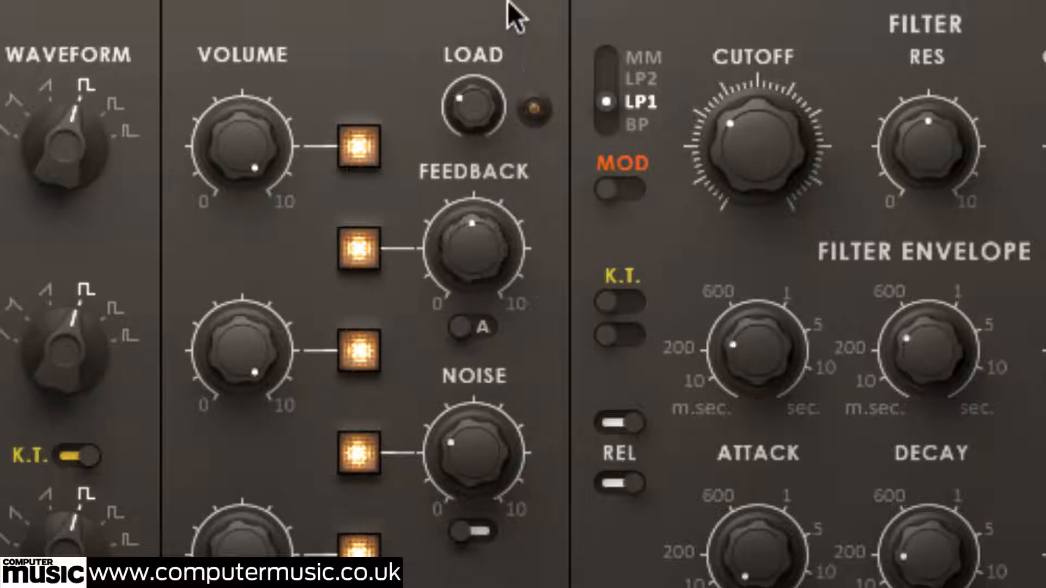
Turn the feedback amount up and flip the feedback tap to B and back to A
drag(478, 223, 507, 240)
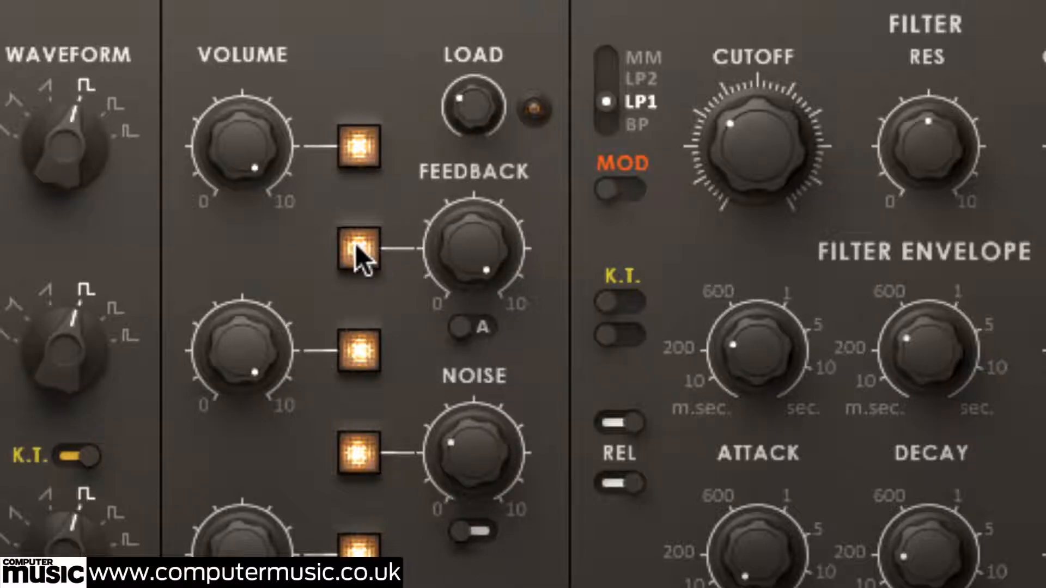
mouse_move(510, 351)
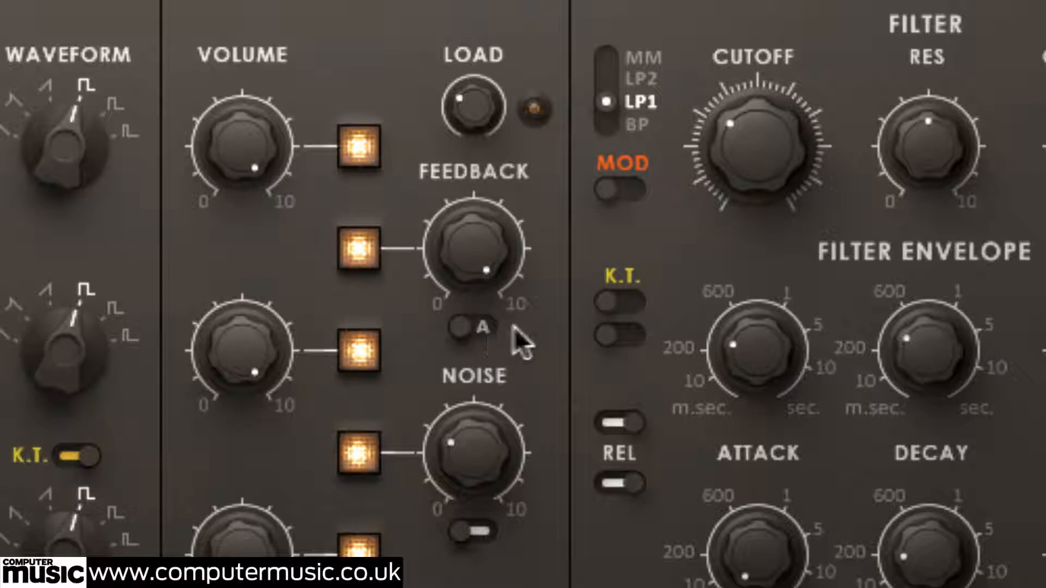
click(466, 326)
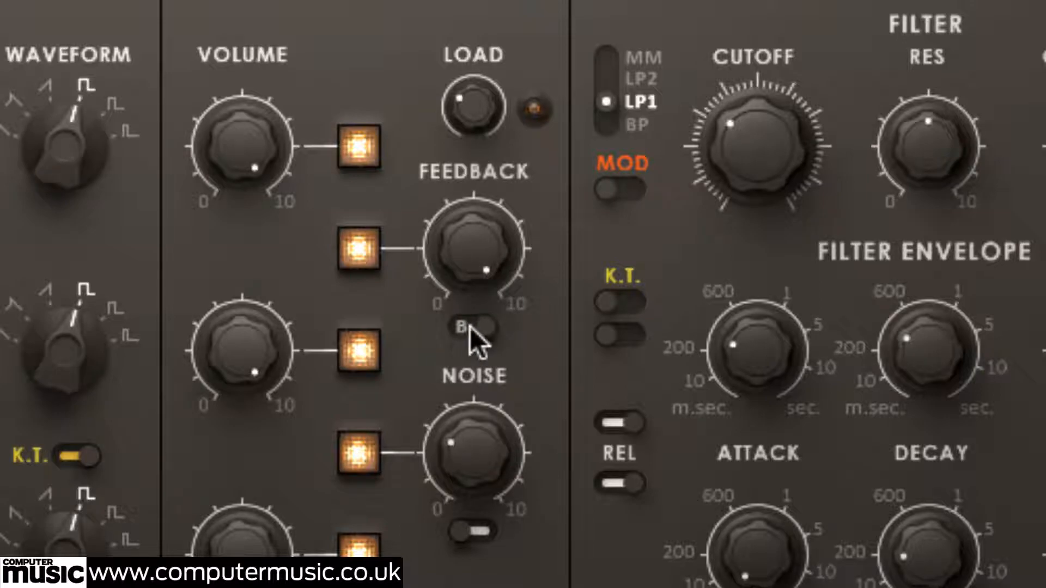
click(470, 328)
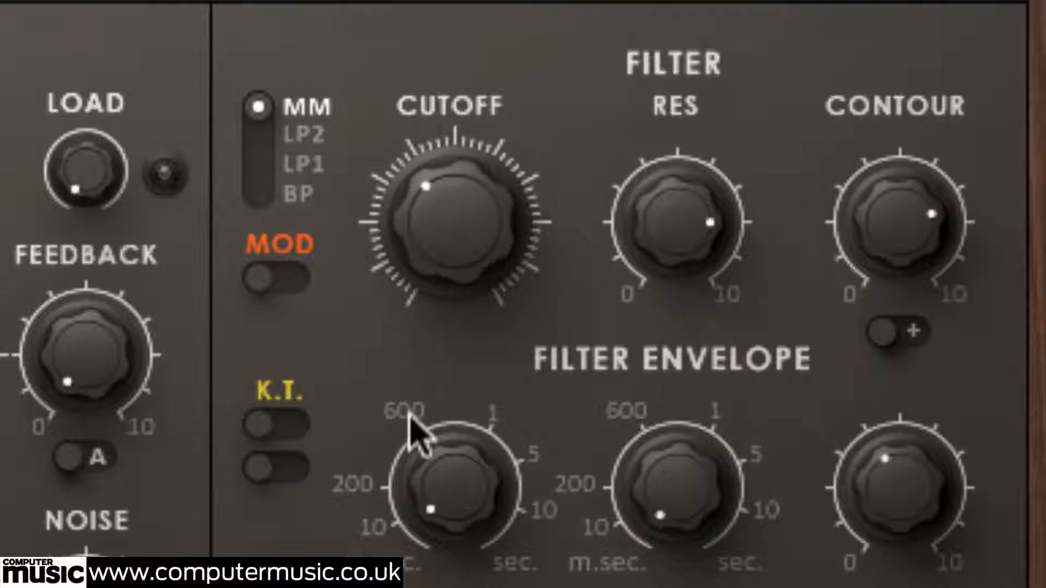
Adjust the filter controls for MM mode, high resonance and a lower cutoff
drag(424, 427, 390, 547)
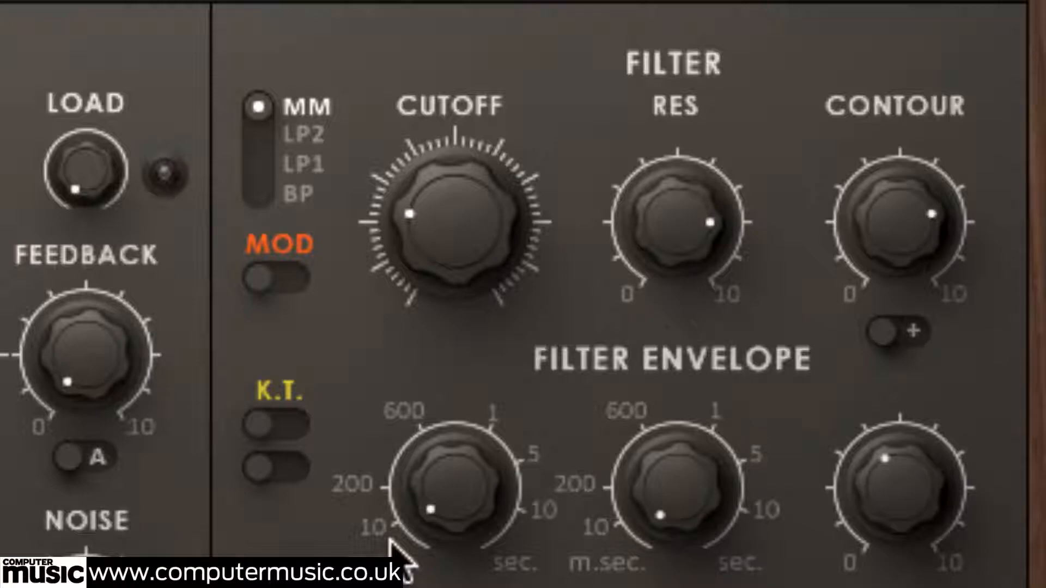
click(271, 428)
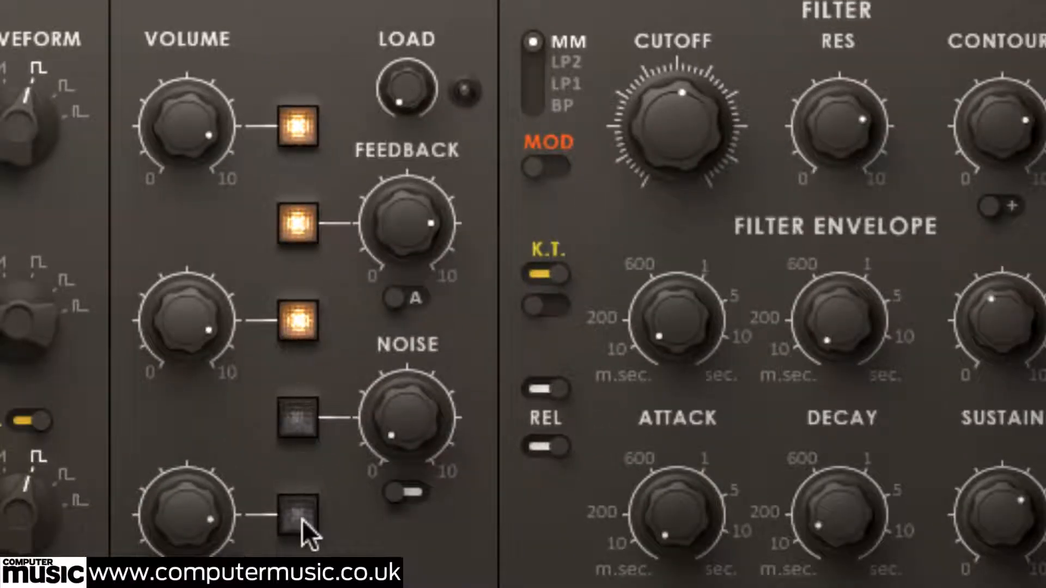
Switch oscillator 3 back into the mix
click(295, 505)
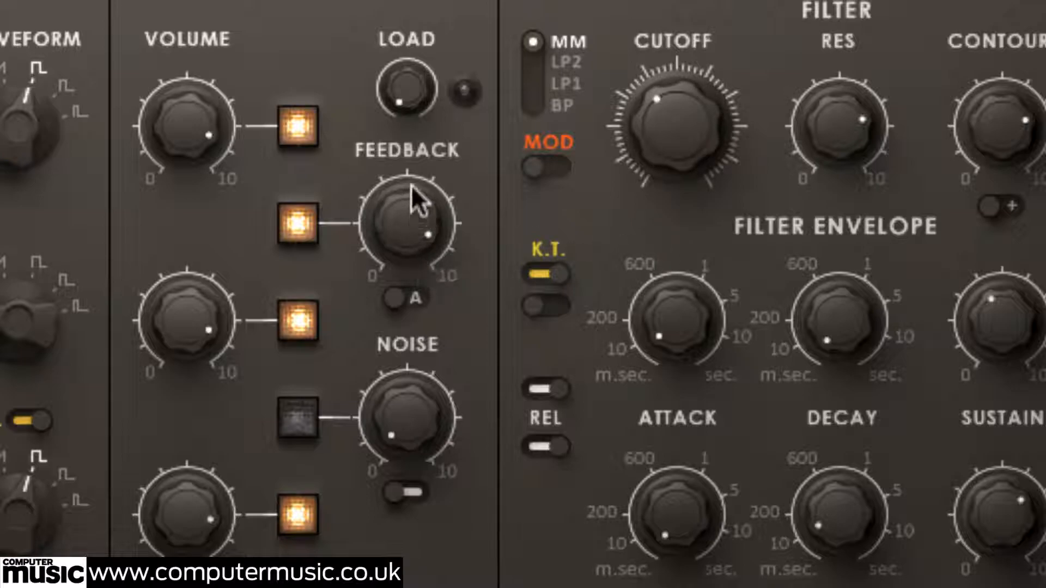
mouse_move(847, 78)
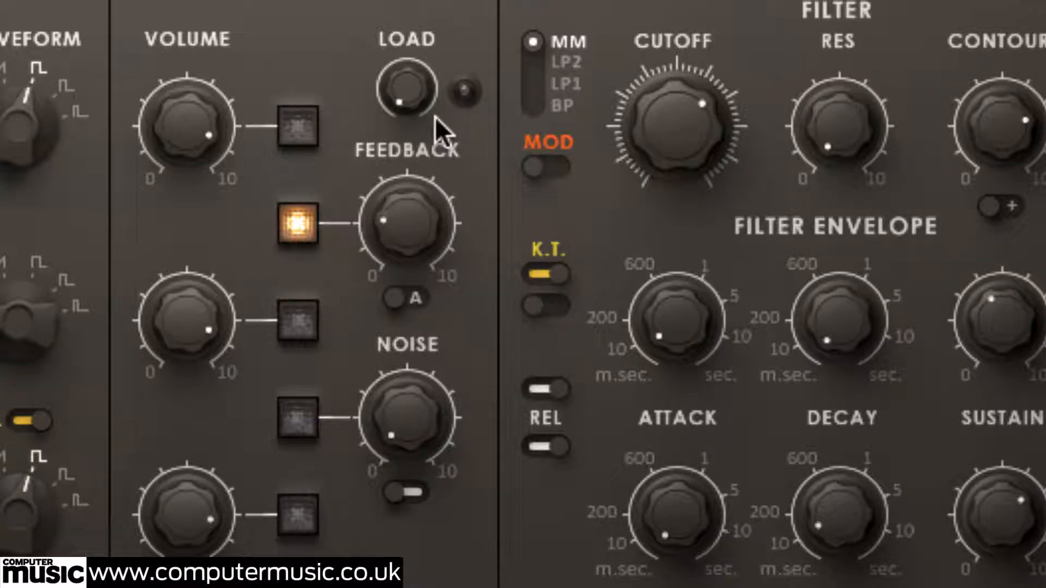
Turn the feedback amount up and re-enable the first and second oscillators
drag(405, 223, 427, 220)
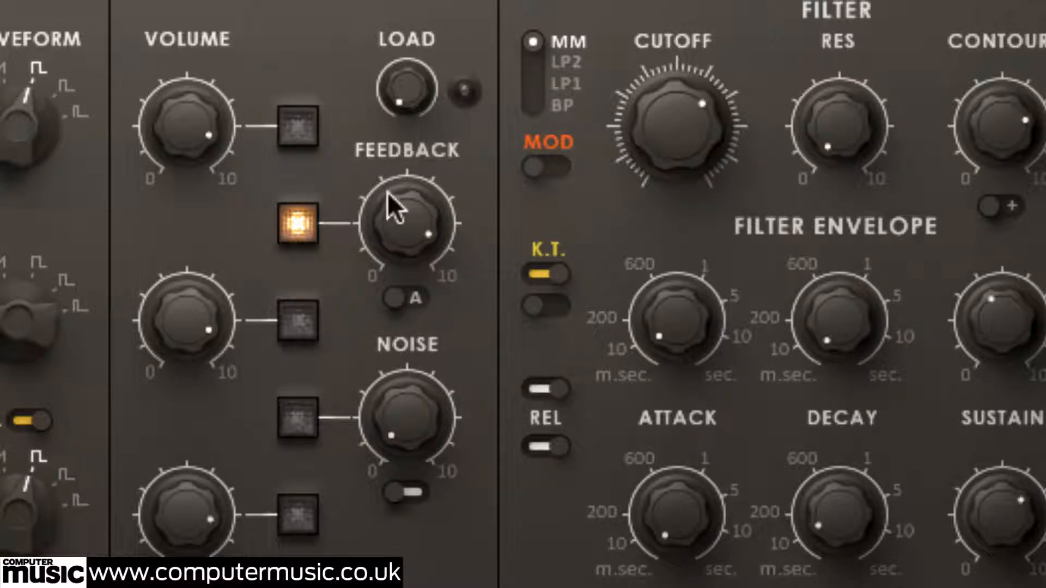
click(296, 127)
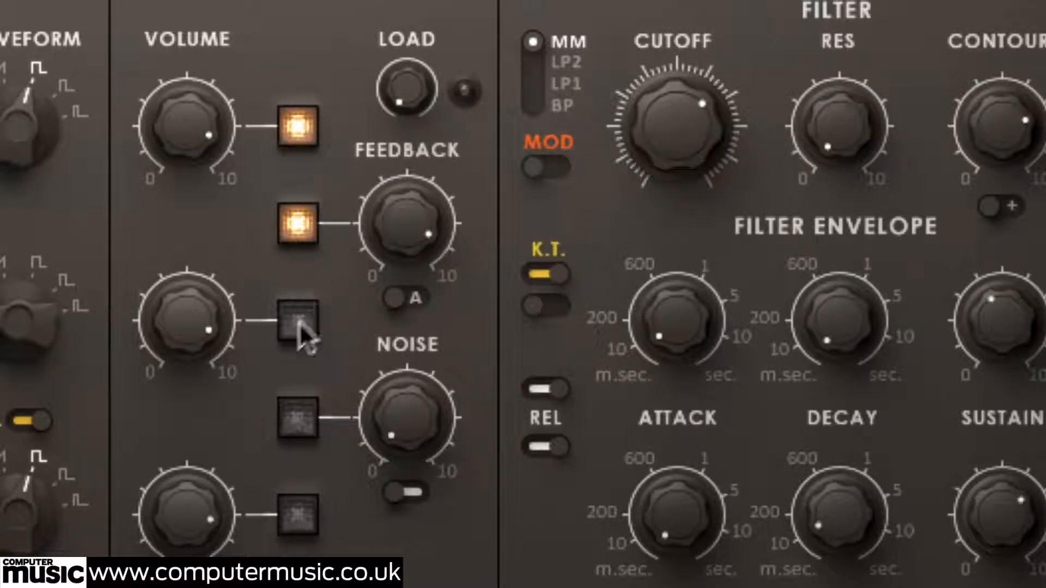
click(294, 505)
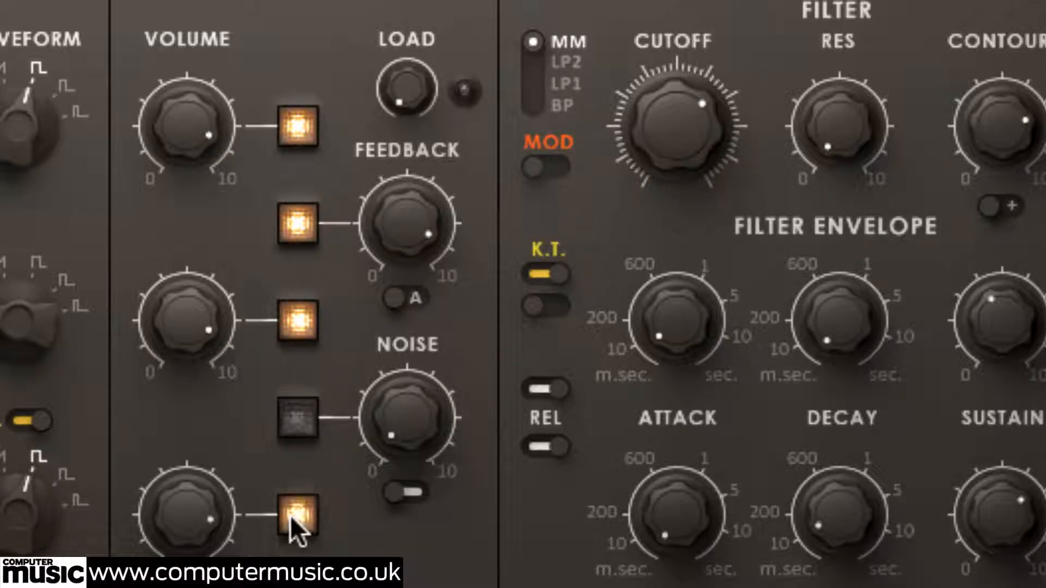